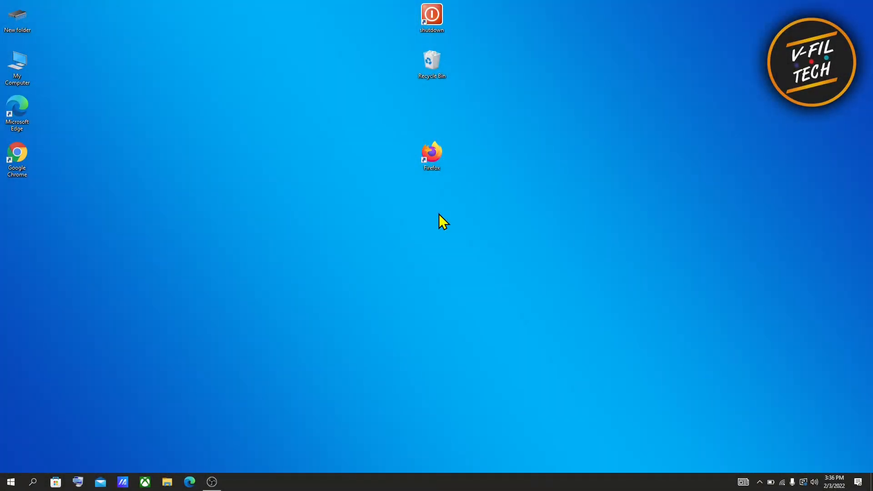
mouse_move(70, 440)
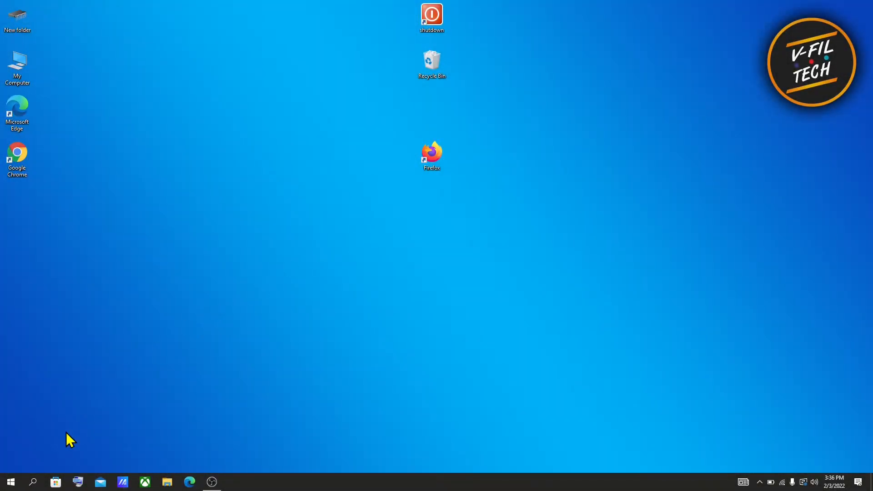
mouse_move(60, 463)
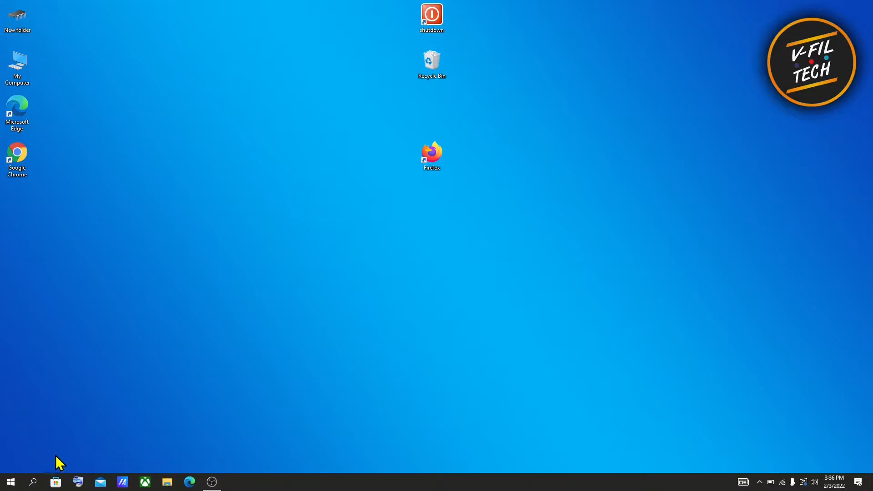
mouse_move(402, 458)
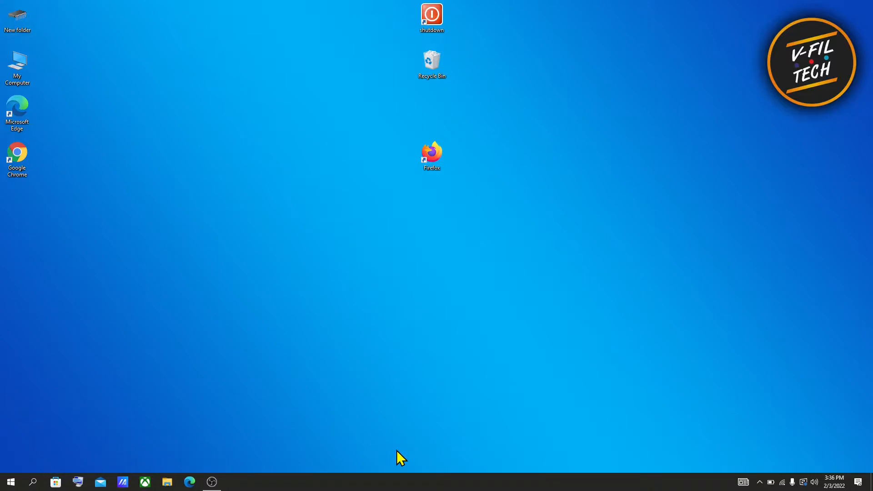
mouse_move(418, 484)
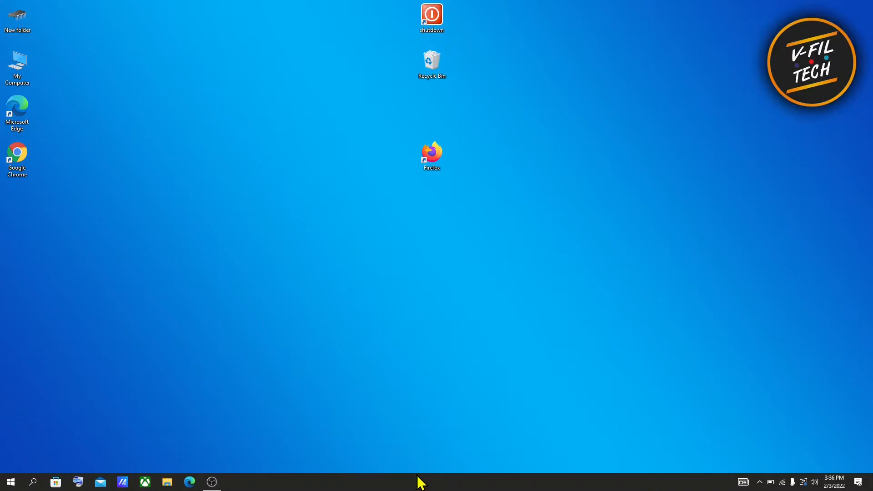
Uncheck 'Lock the taskbar' in the taskbar context menu
right_click(420, 482)
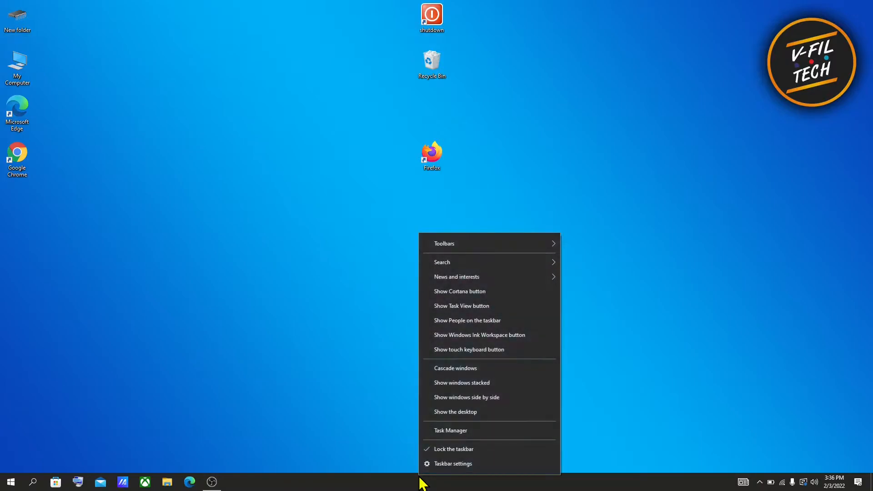
mouse_move(454, 449)
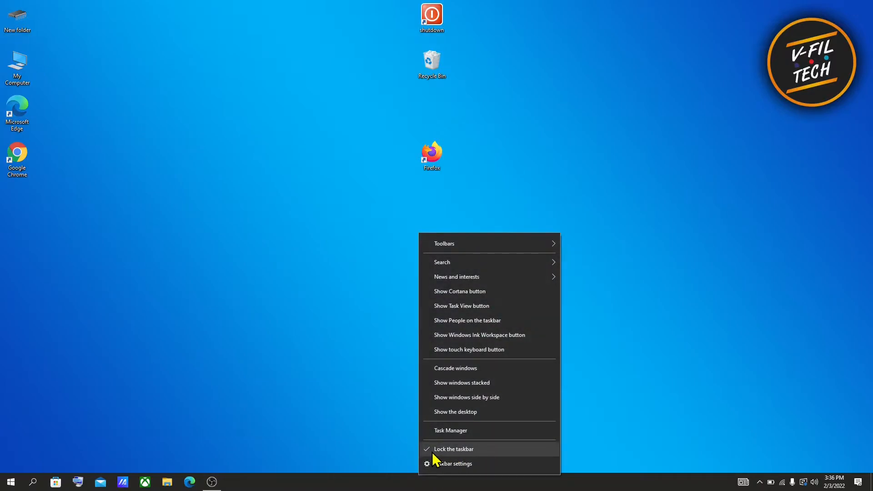
left_click(453, 449)
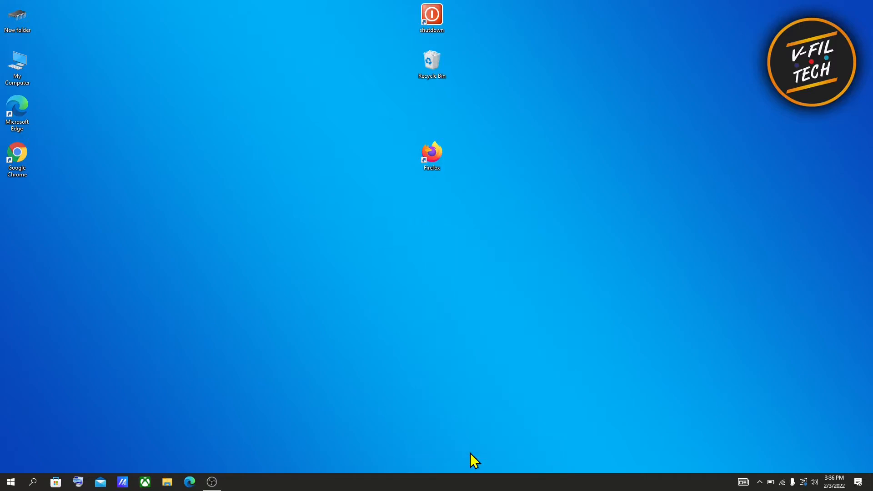
mouse_move(412, 486)
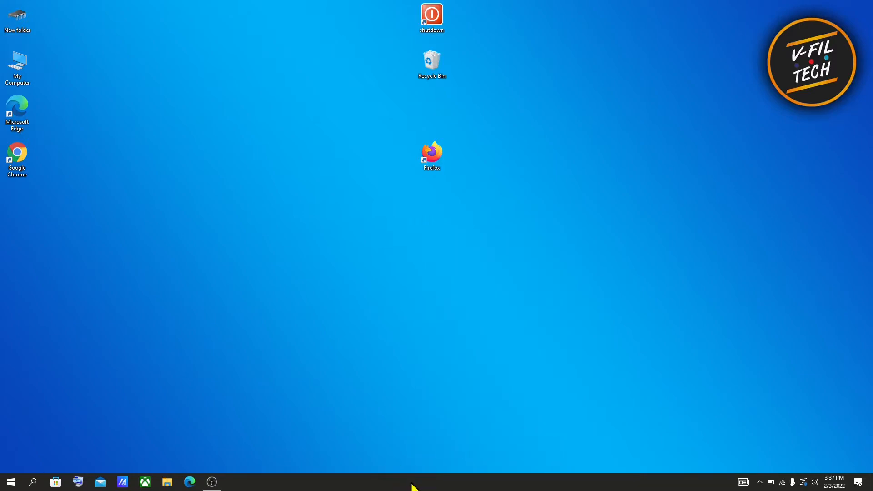
Enable the Links toolbar from the taskbar's Toolbars submenu
right_click(415, 482)
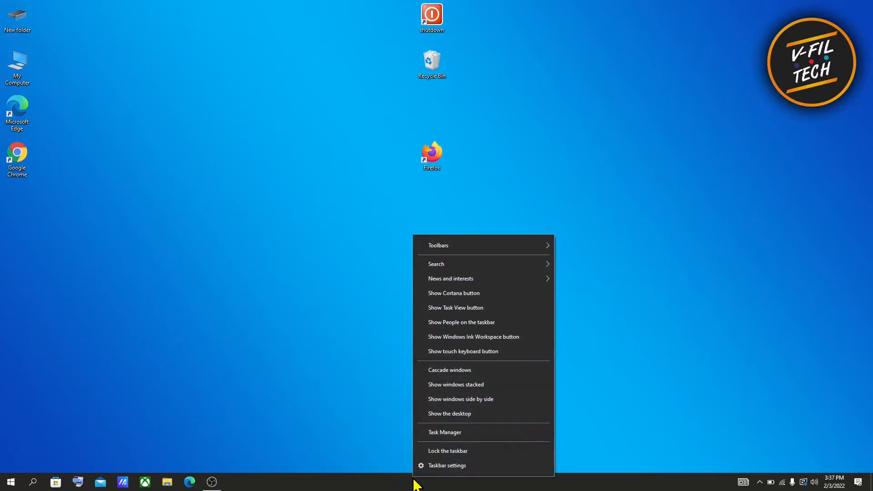
mouse_move(475, 263)
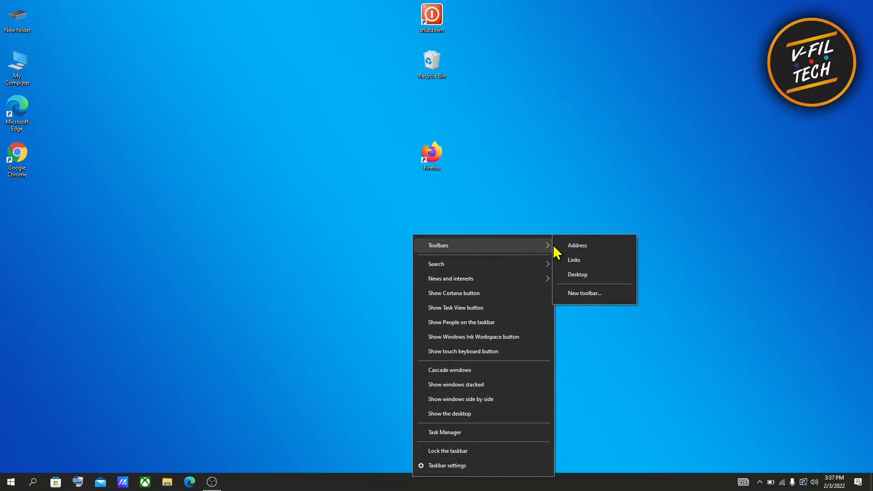
left_click(574, 260)
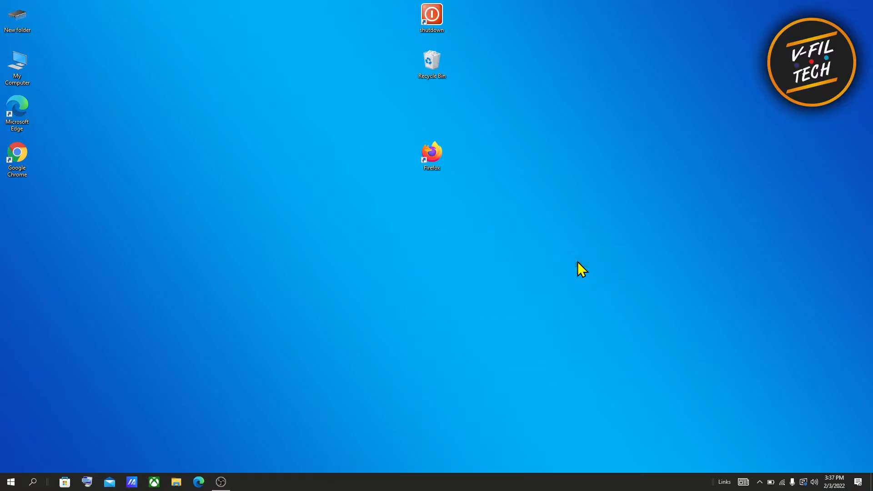
mouse_move(715, 474)
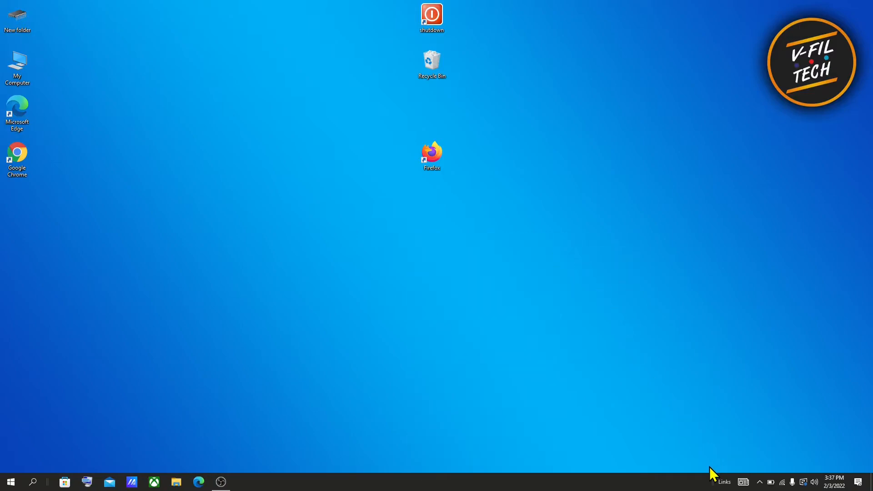
mouse_move(715, 482)
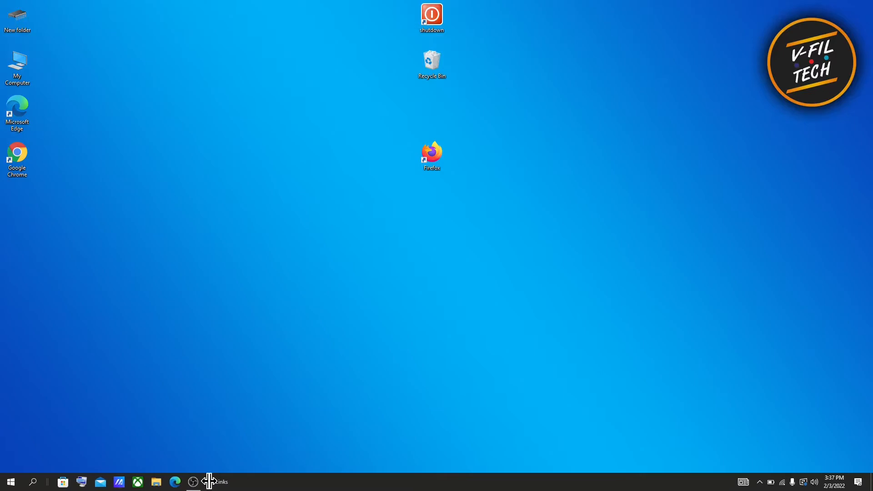
mouse_move(33, 481)
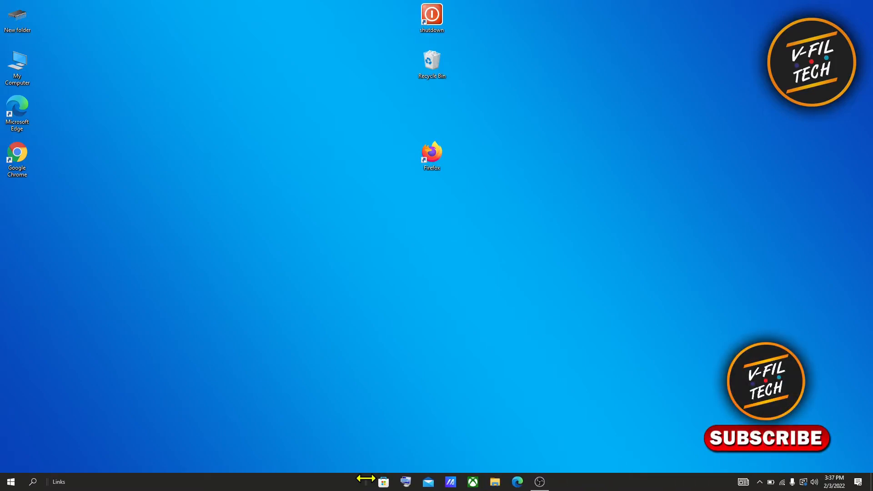
mouse_move(83, 486)
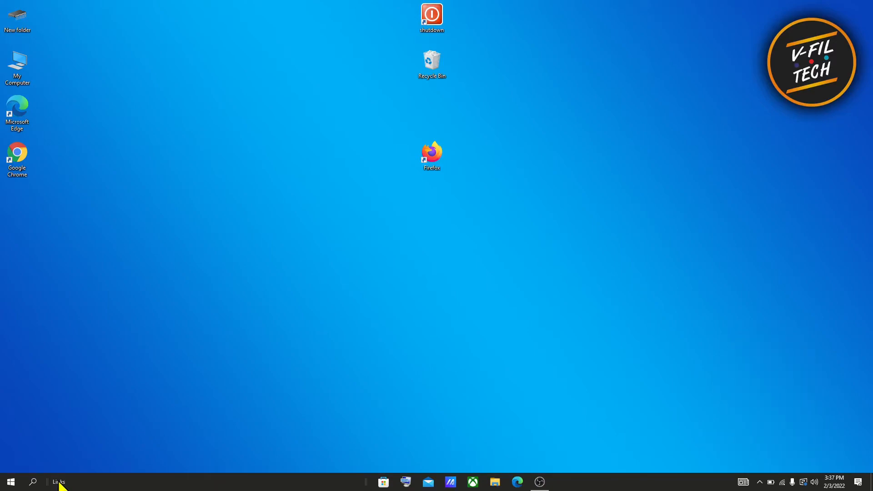
Open the context menu on the Links toolbar at the taskbar's far left
right_click(59, 481)
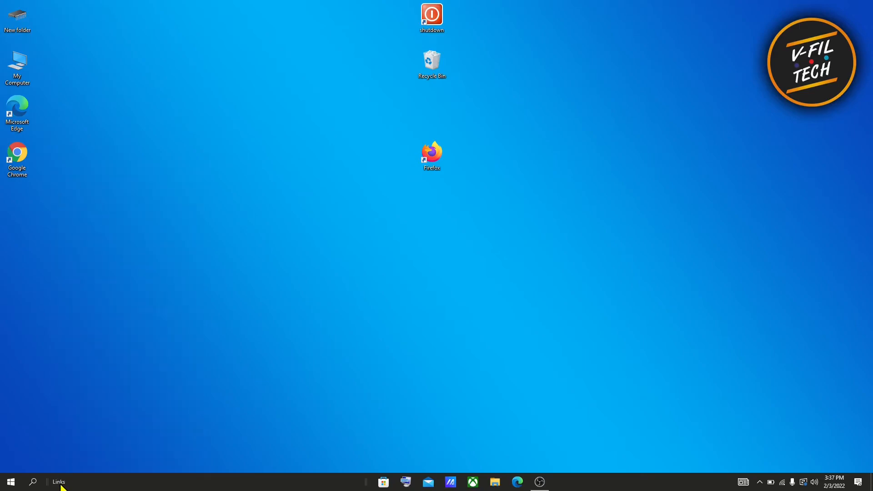
Close the Links toolbar via its context menu's Close toolbar option
right_click(61, 482)
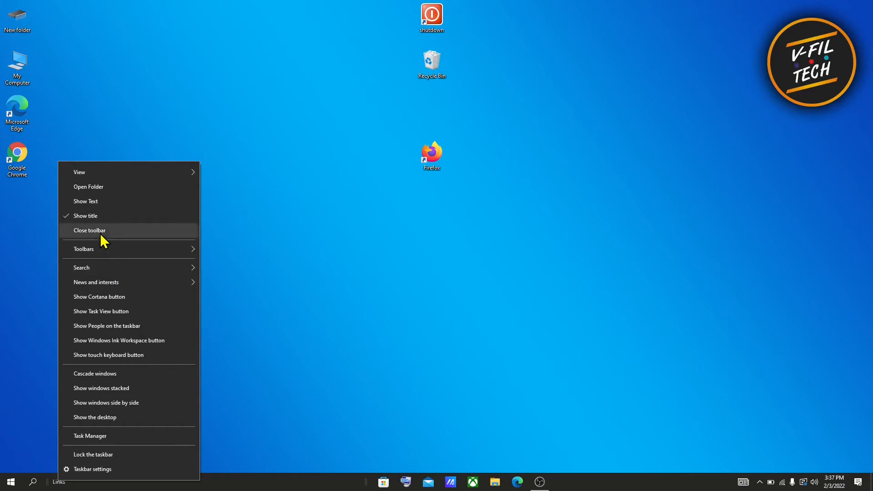
left_click(89, 230)
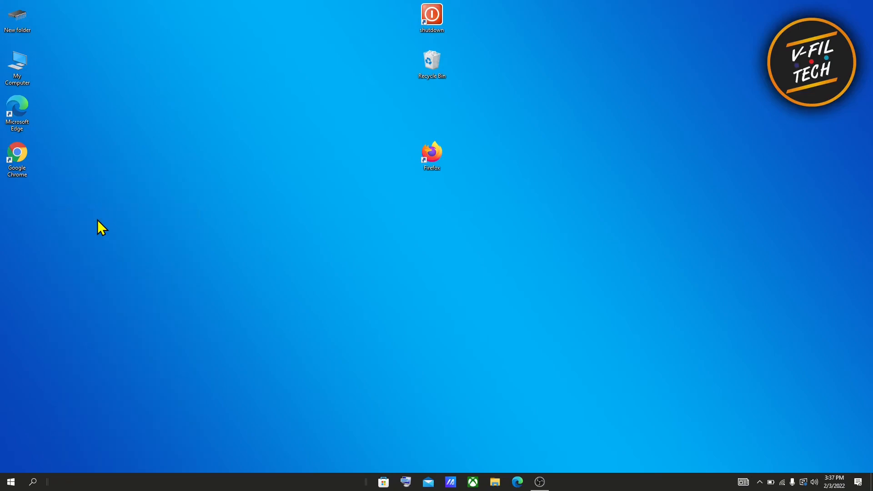
mouse_move(610, 485)
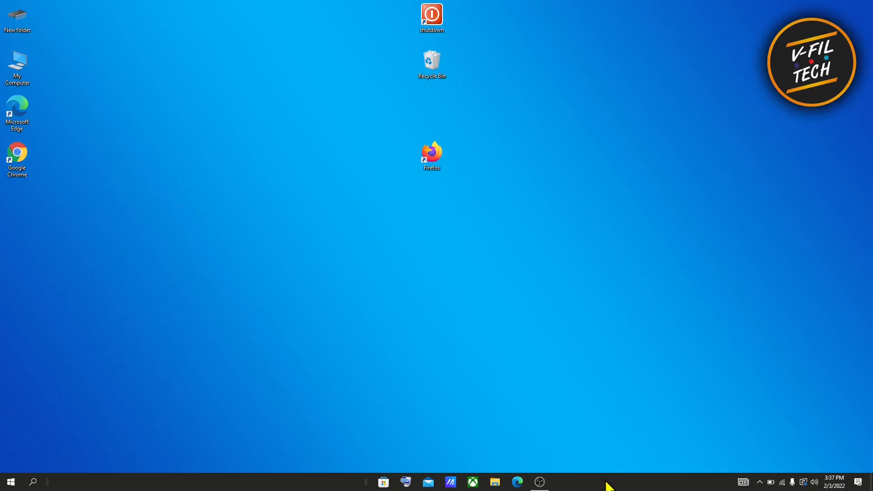
Open the taskbar context menu to re-enable 'Lock the taskbar'
right_click(610, 484)
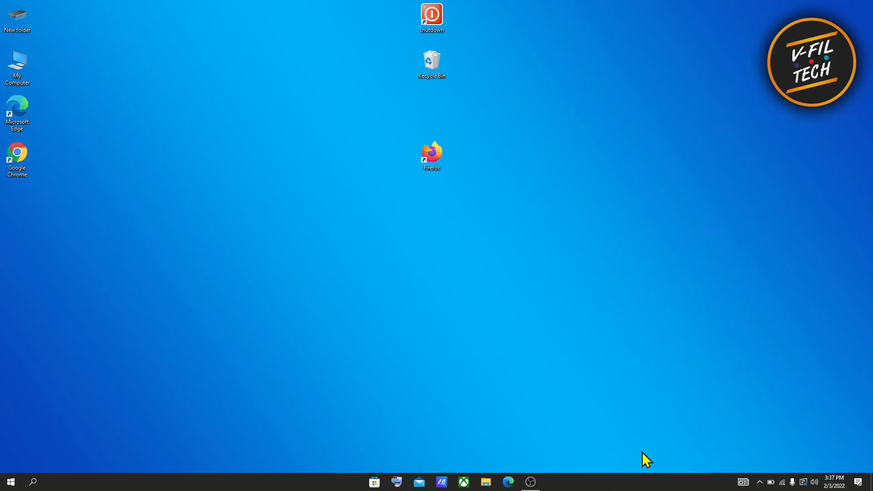
mouse_move(583, 395)
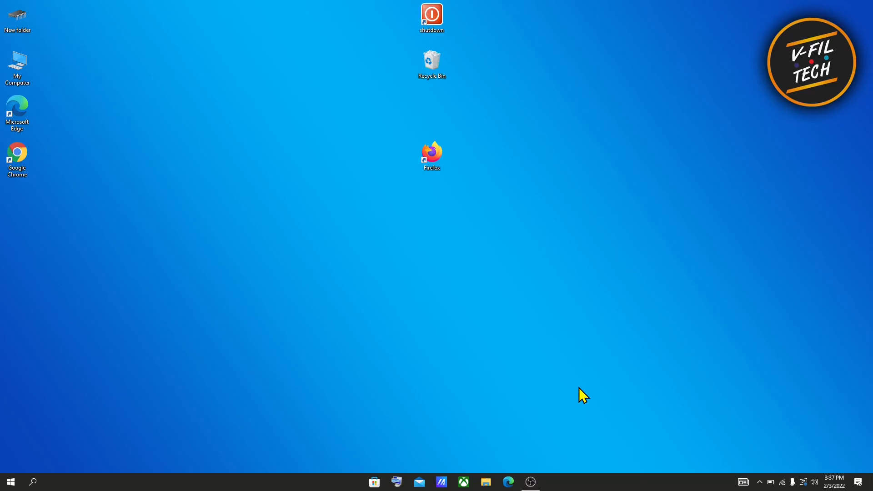